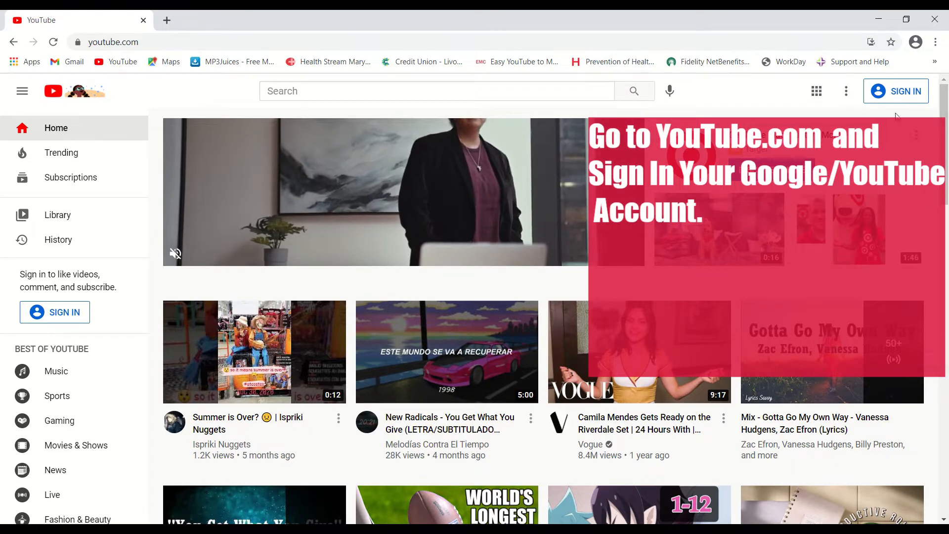
# Sign in to the YouTube Google account by entering and submitting its password
pyautogui.click(897, 91)
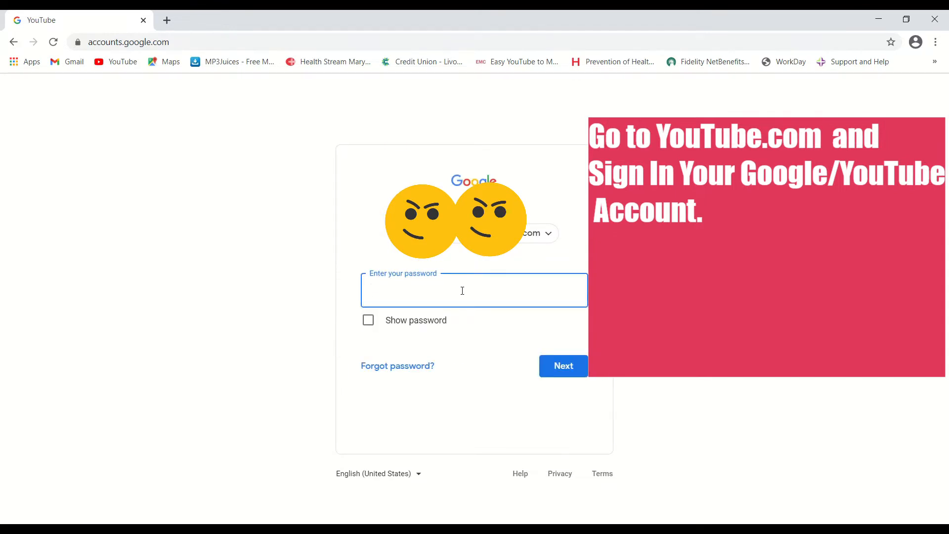
pyautogui.write('••')
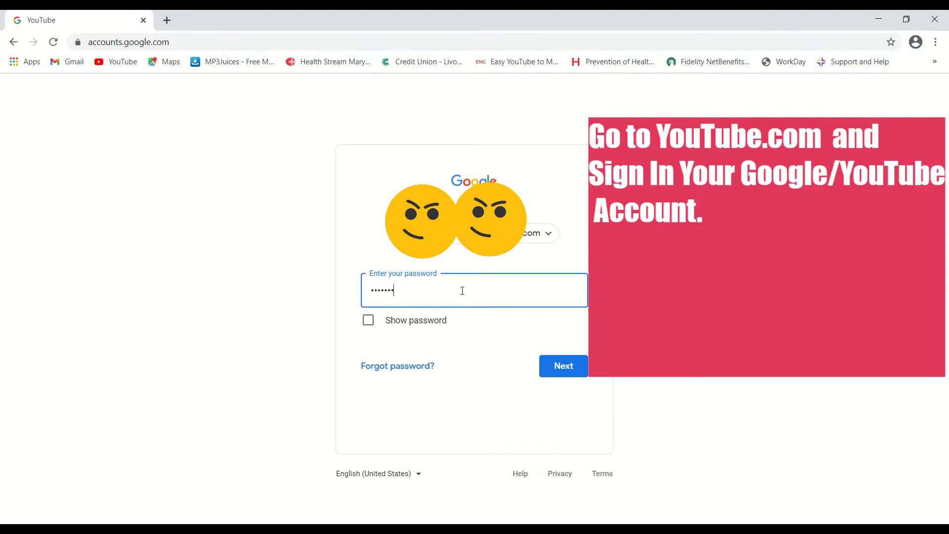
pyautogui.write('****')
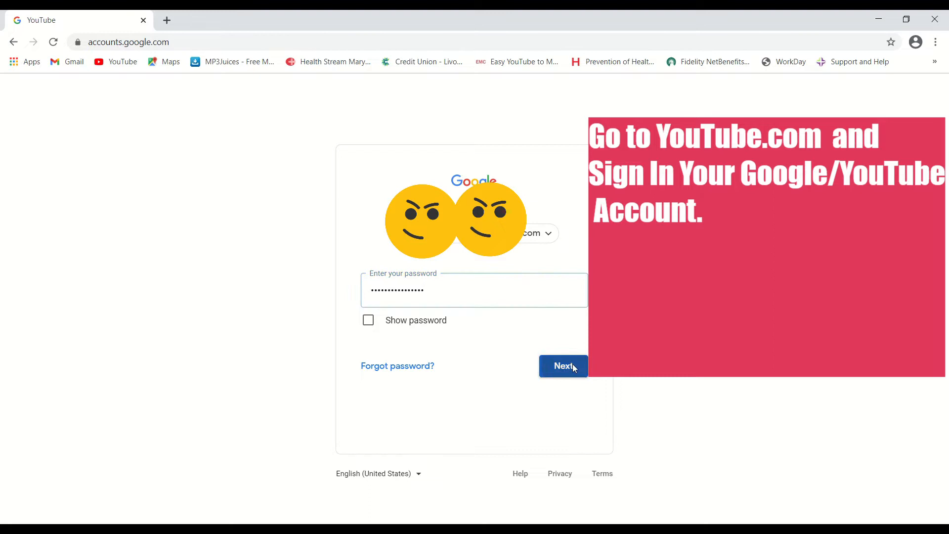
pyautogui.click(563, 366)
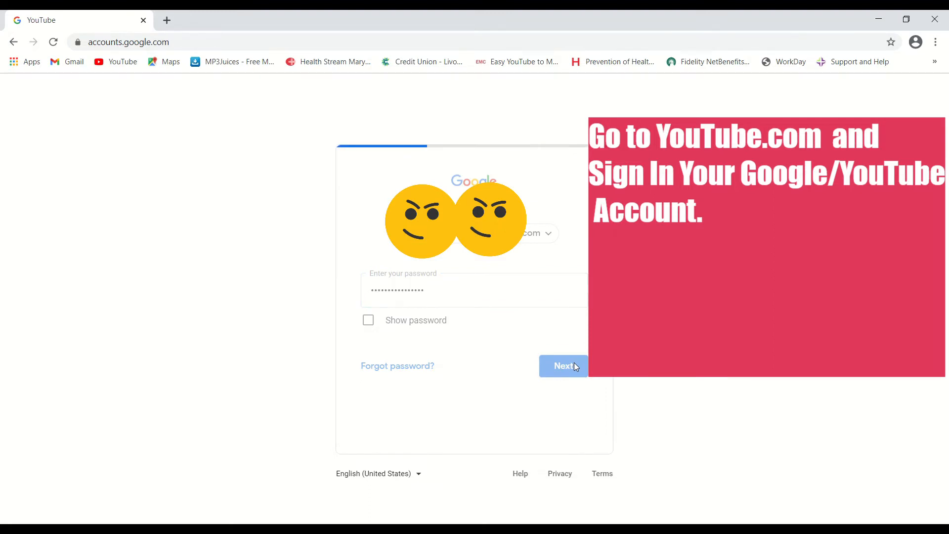
pyautogui.click(563, 366)
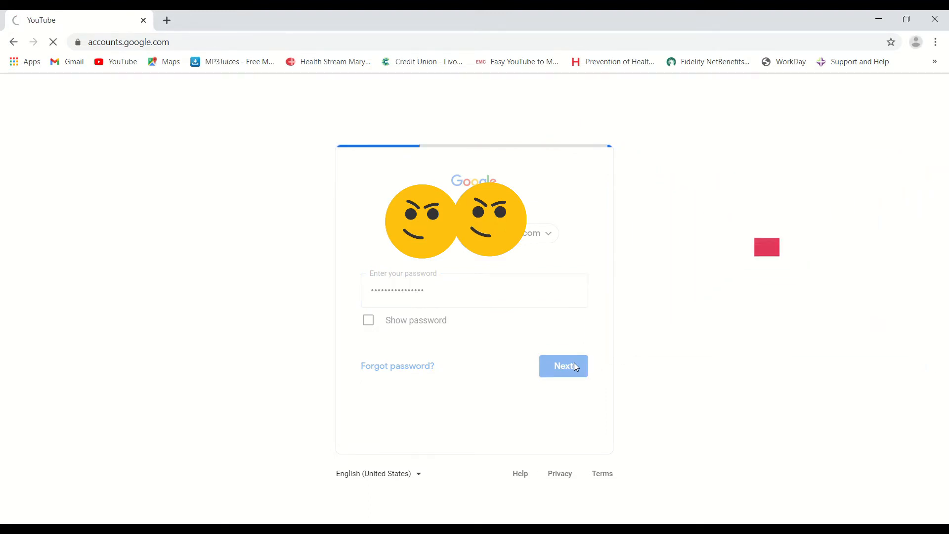
# Go to your own channel page from the account menu, showing 1.12K subscribers
pyautogui.click(562, 366)
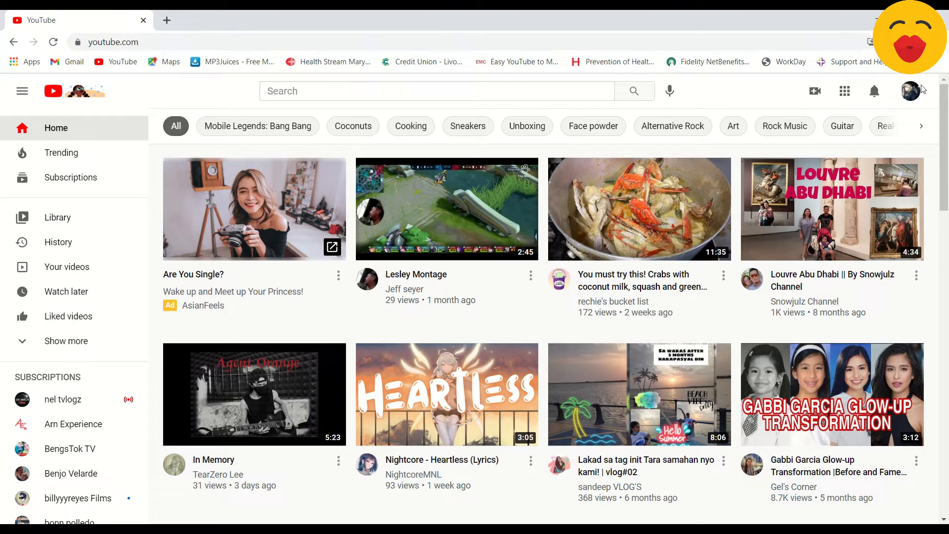
pyautogui.click(911, 91)
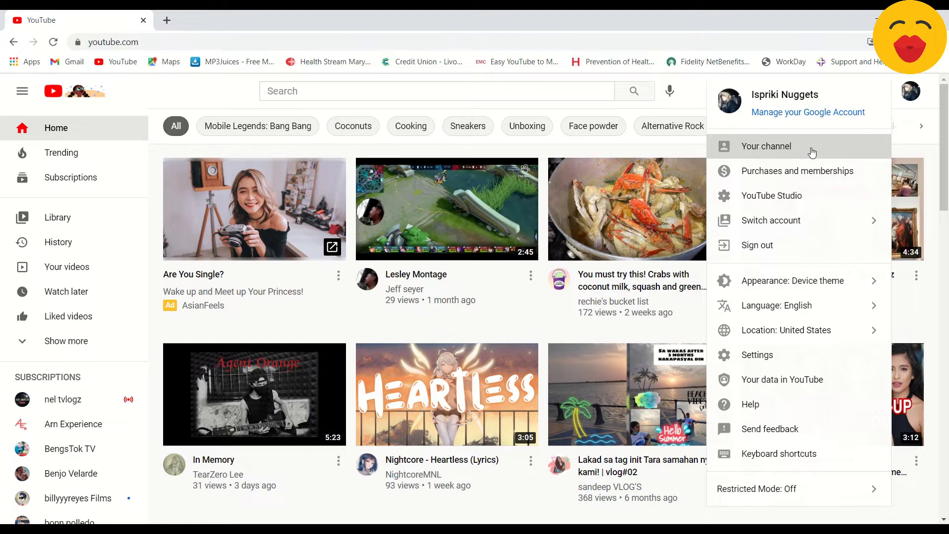
pyautogui.click(765, 147)
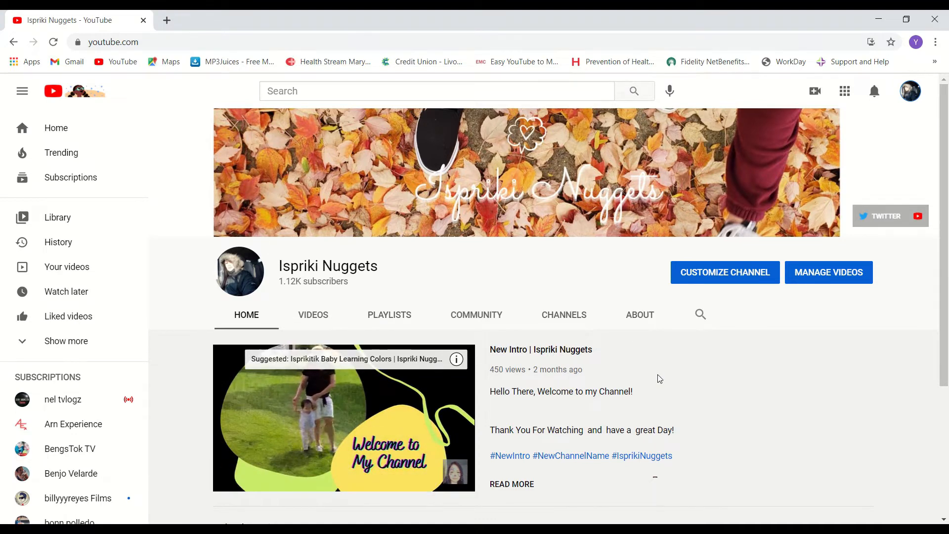
pyautogui.scroll(-3)
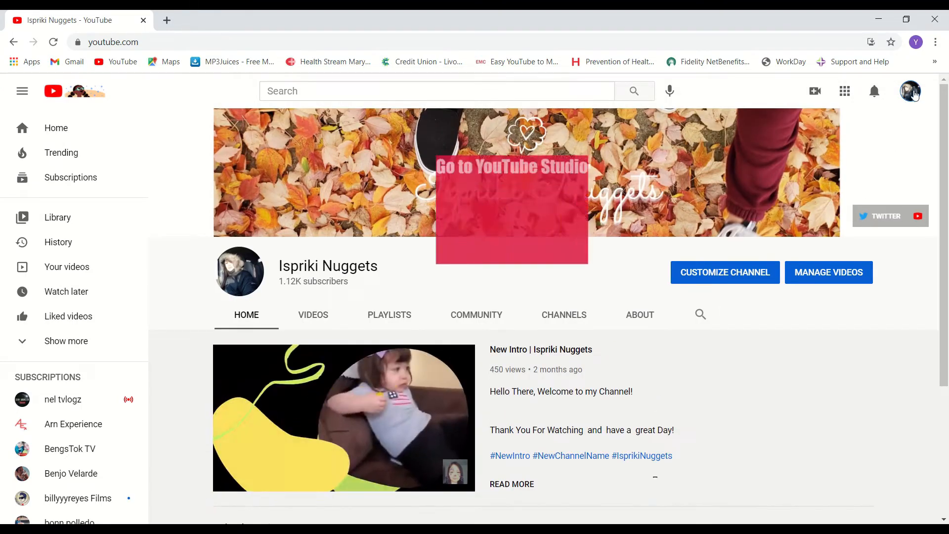
# Open YouTube Studio from the account menu and scroll through the channel dashboard
pyautogui.click(911, 91)
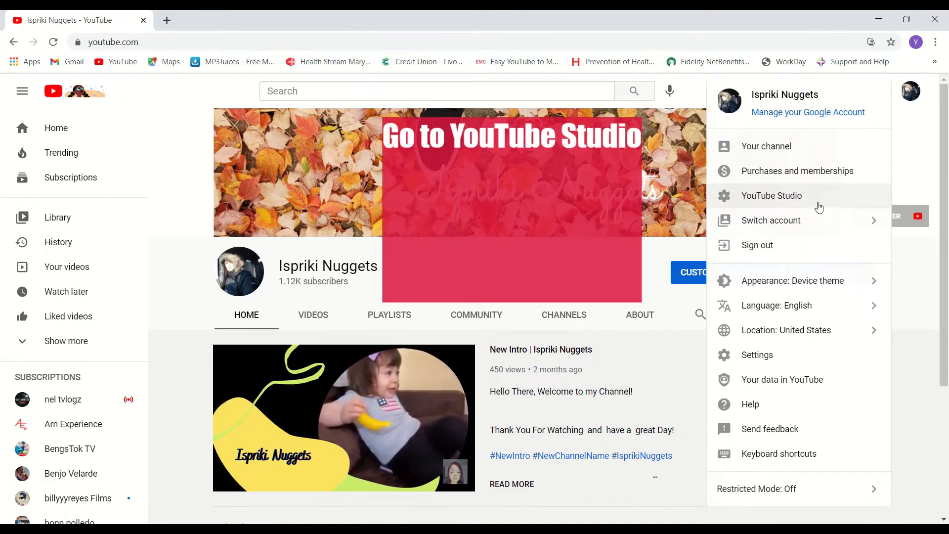
pyautogui.click(771, 196)
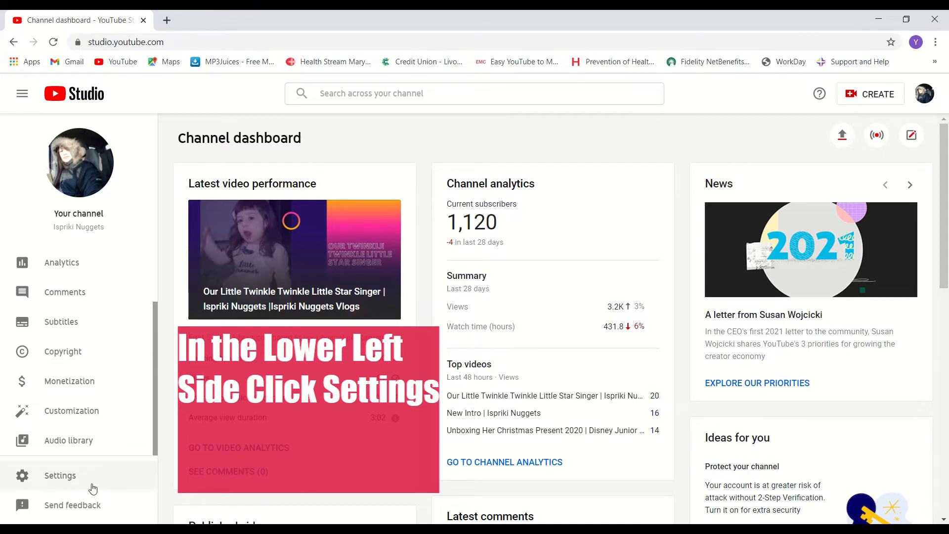
pyautogui.moveTo(140, 483)
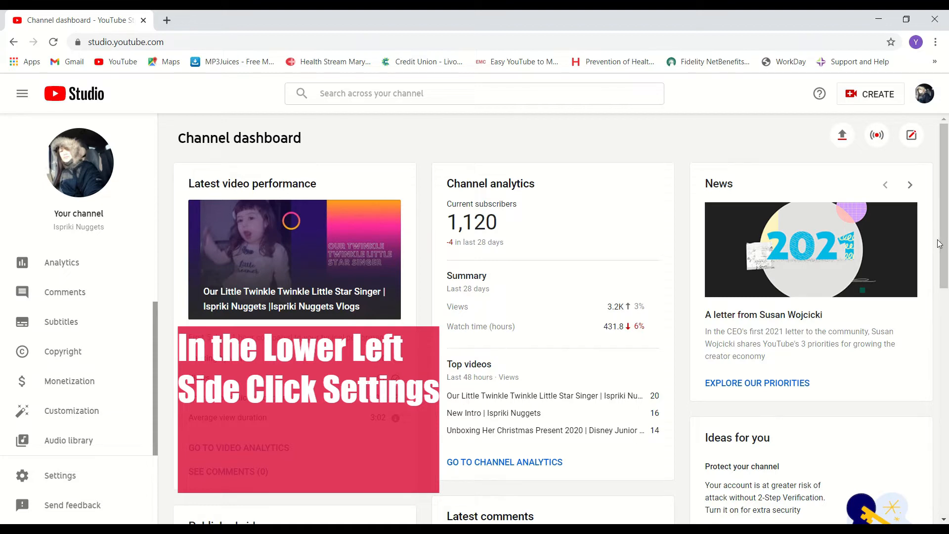
pyautogui.scroll(-3)
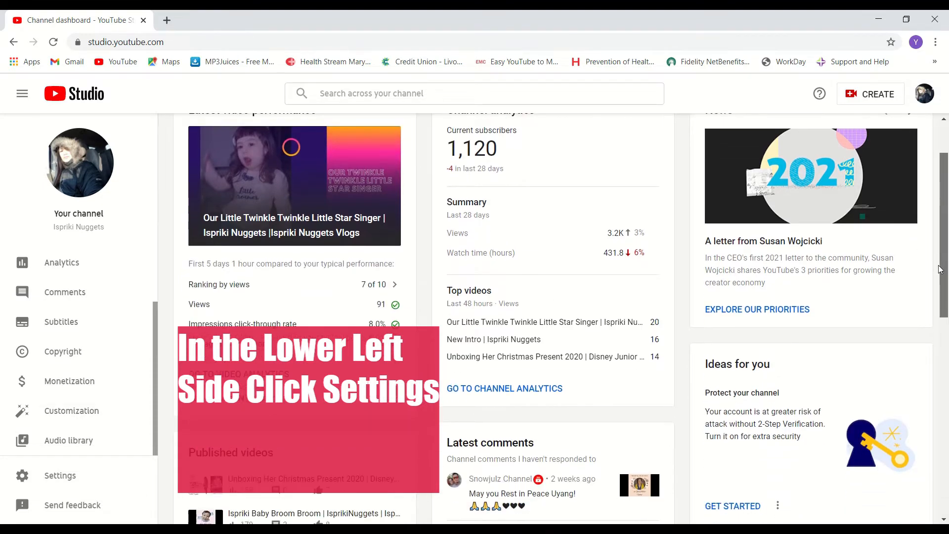
pyautogui.scroll(-3)
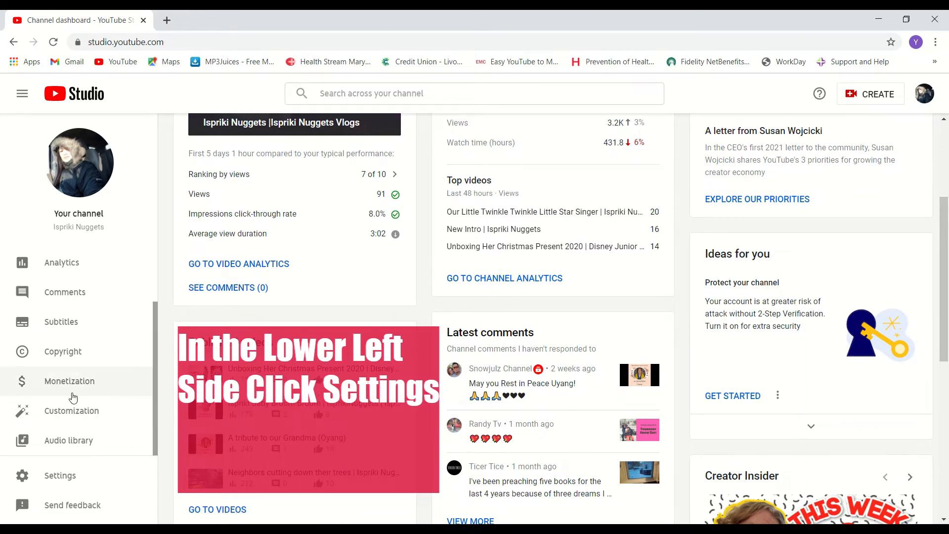
pyautogui.moveTo(77, 442)
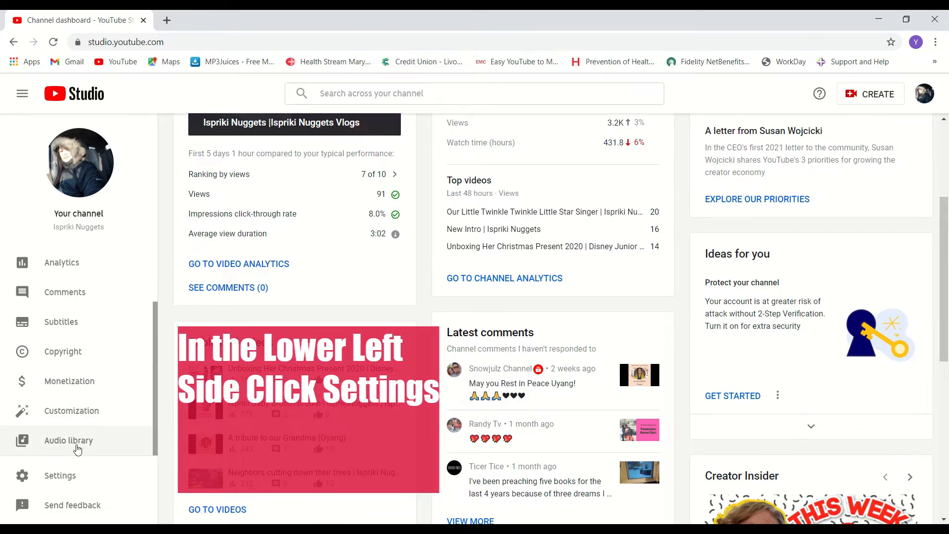
# Open Studio Settings on the Channel section with its basic info
pyautogui.click(60, 476)
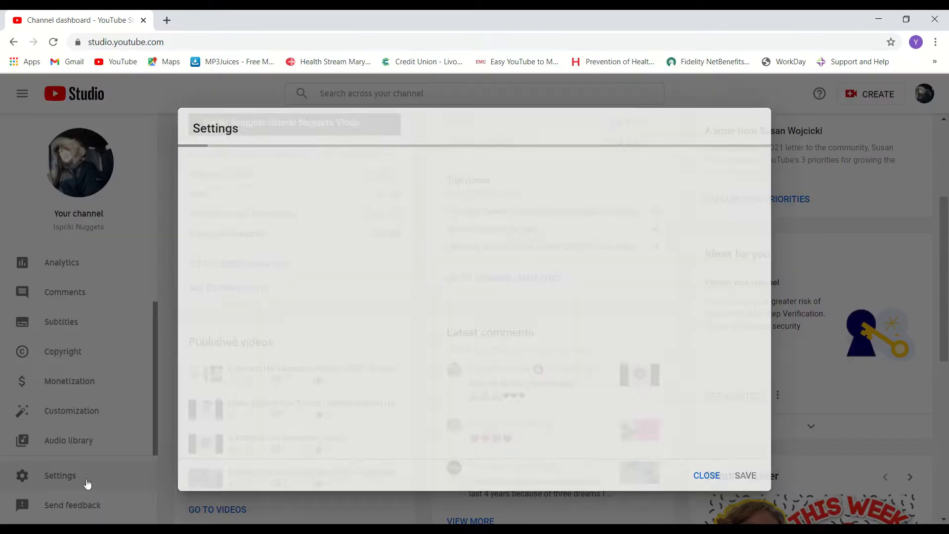
pyautogui.click(60, 476)
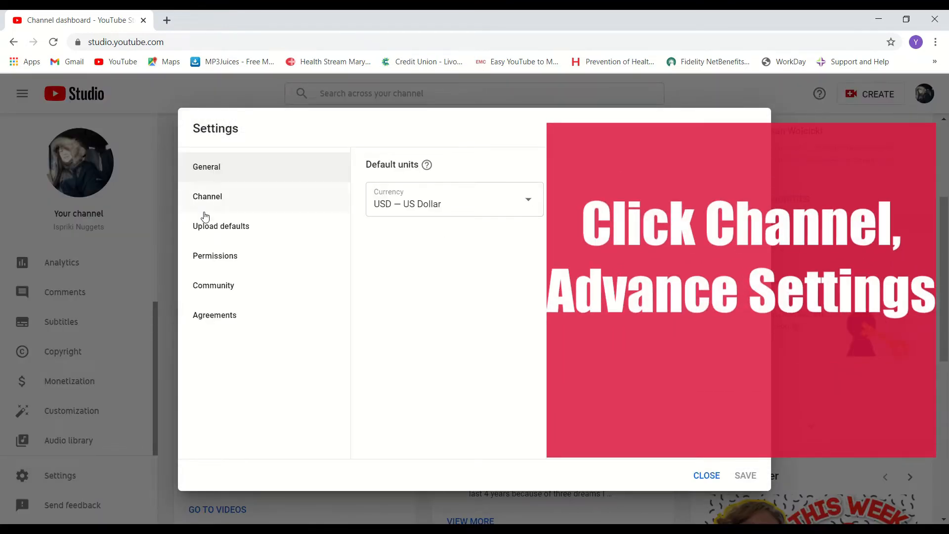
pyautogui.click(206, 196)
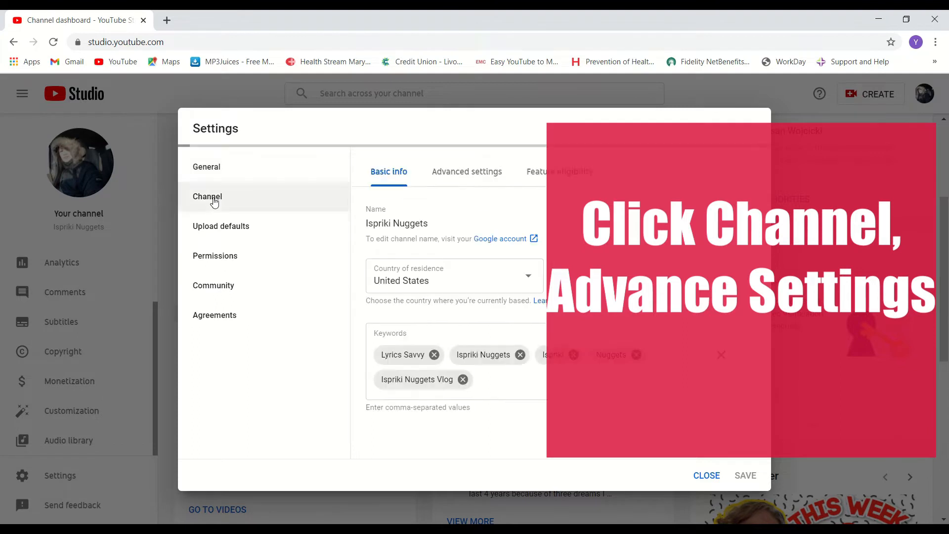
pyautogui.moveTo(448, 194)
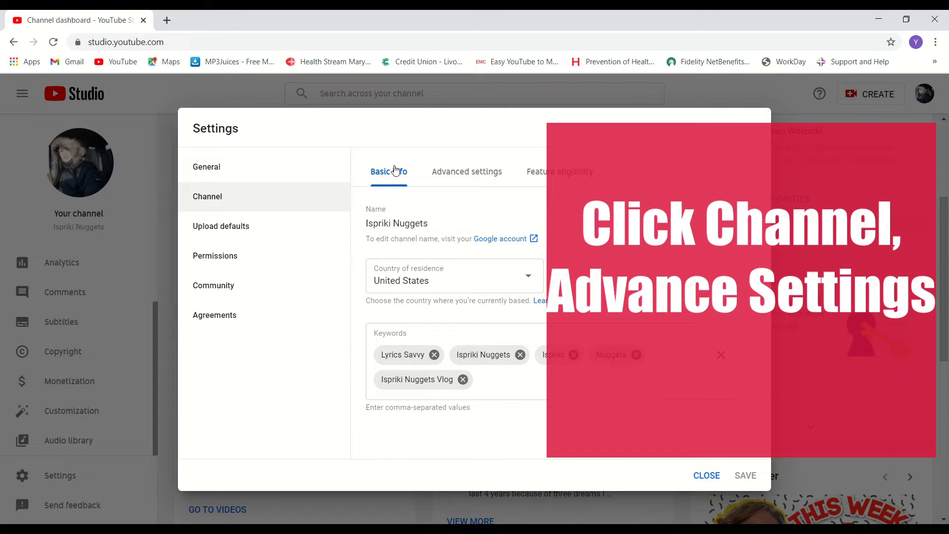
pyautogui.moveTo(484, 172)
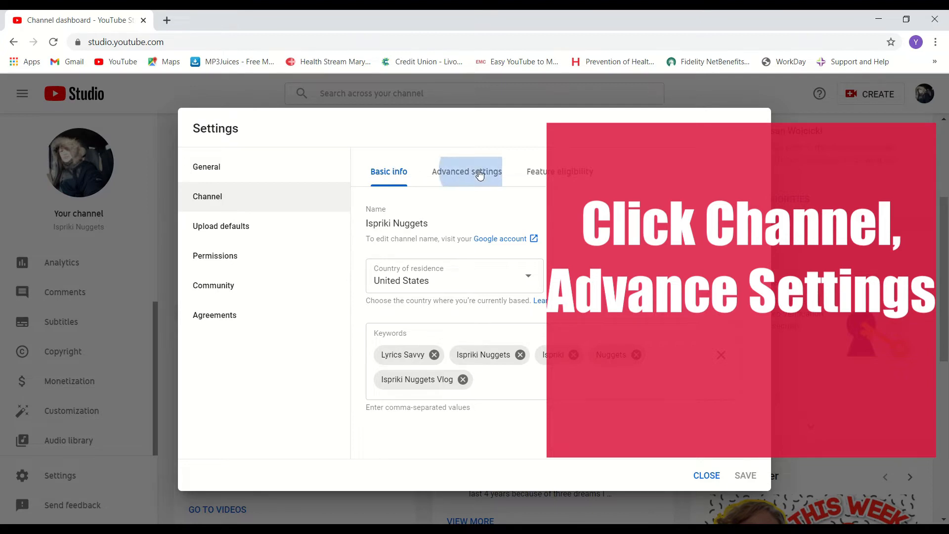
# In Advanced settings, uncheck 'Display the number of people subscribed to my channel' and save
pyautogui.click(467, 171)
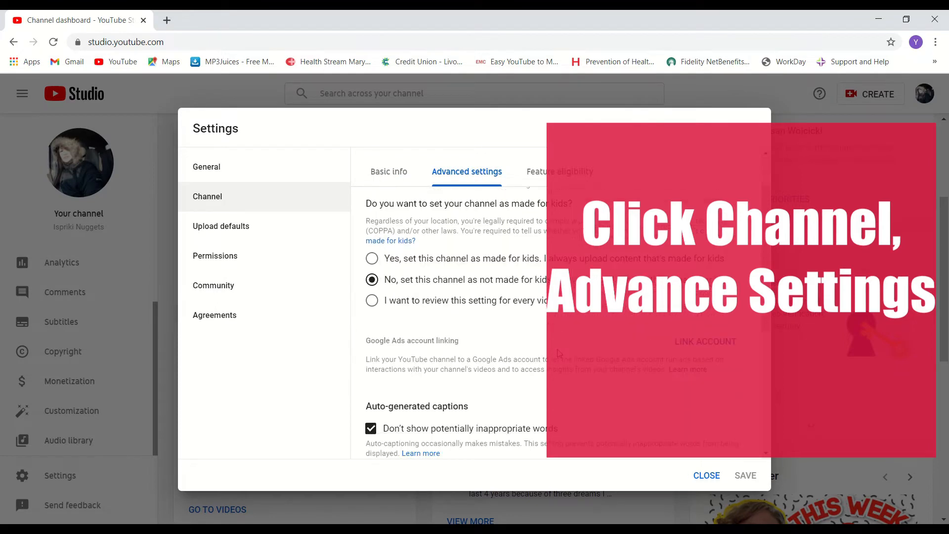
pyautogui.scroll(-3)
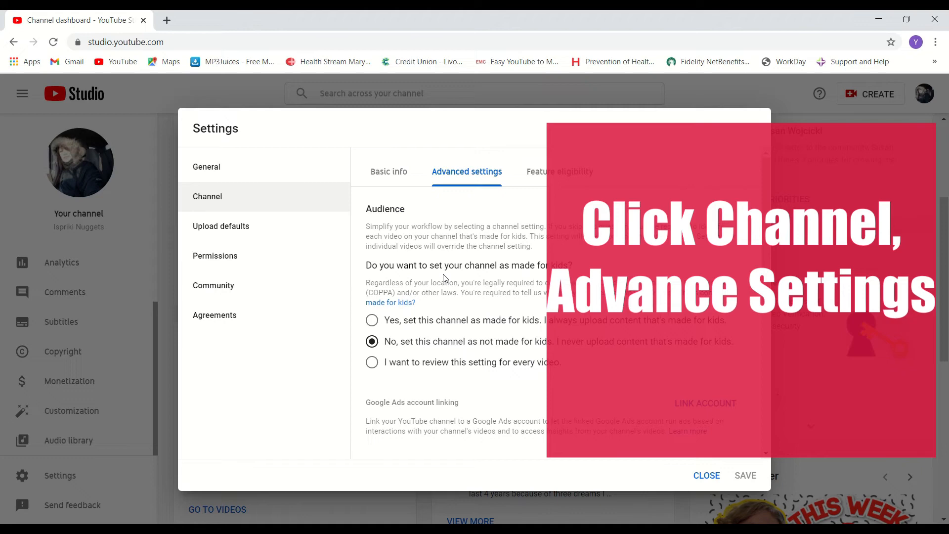
pyautogui.scroll(-3)
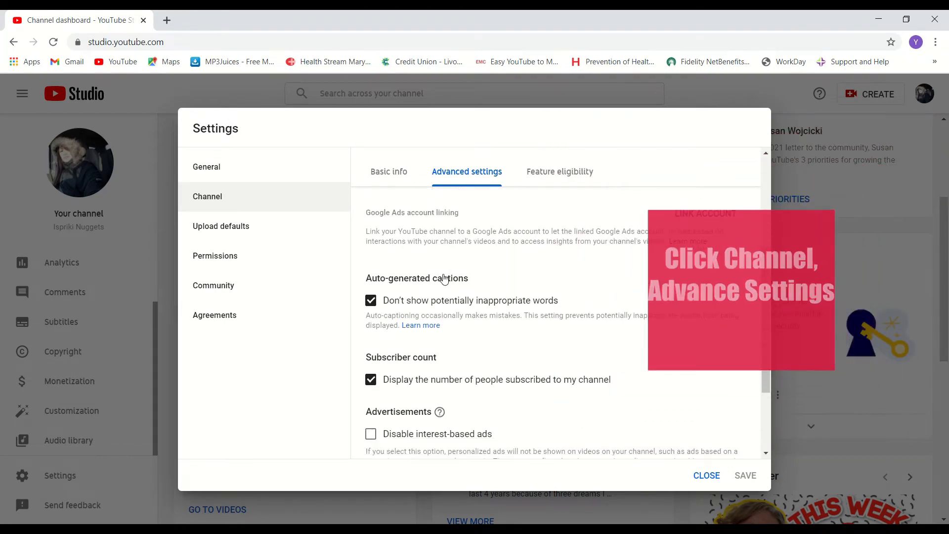
pyautogui.scroll(-3)
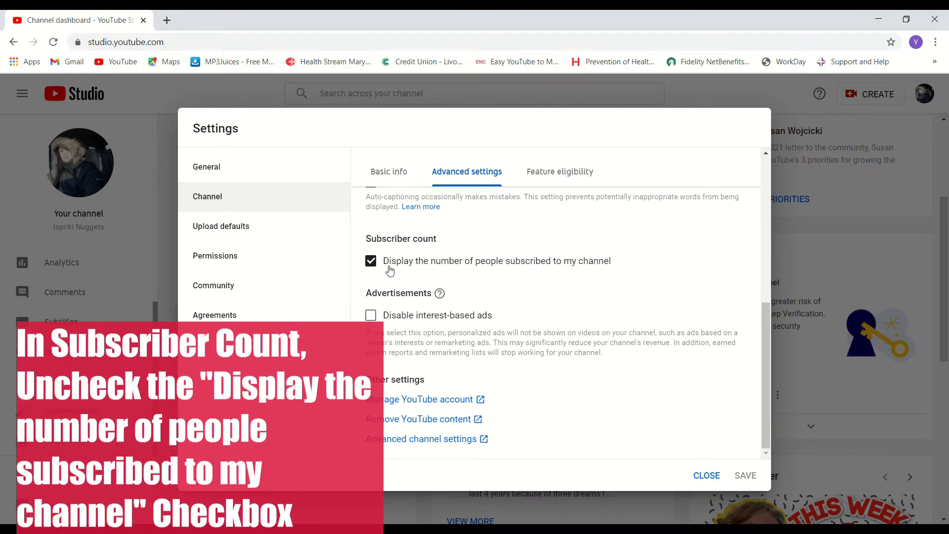
pyautogui.click(371, 261)
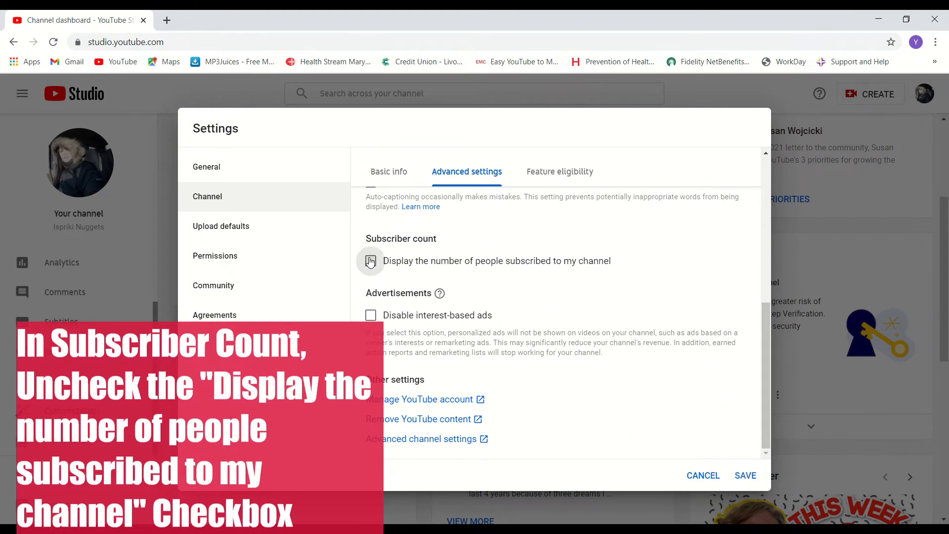
pyautogui.click(370, 261)
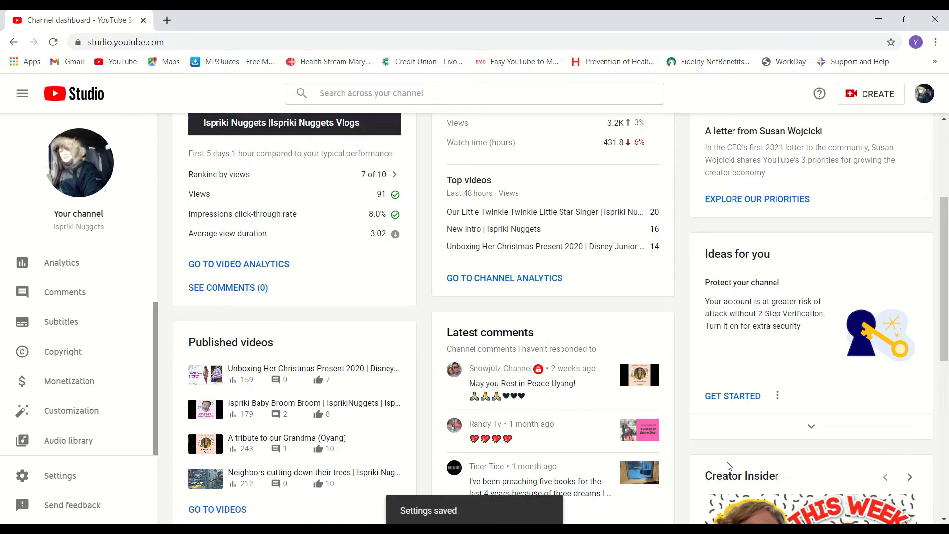
pyautogui.moveTo(37, 105)
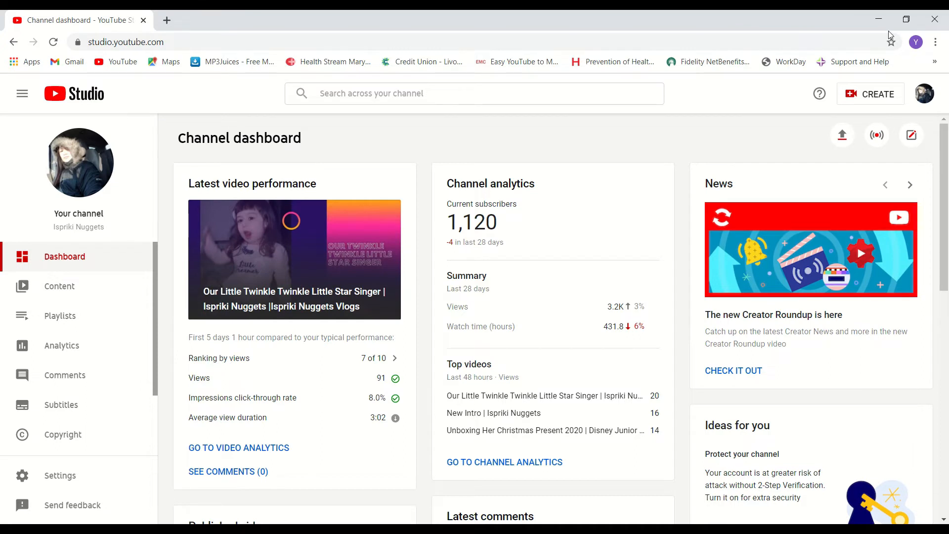
pyautogui.moveTo(925, 93)
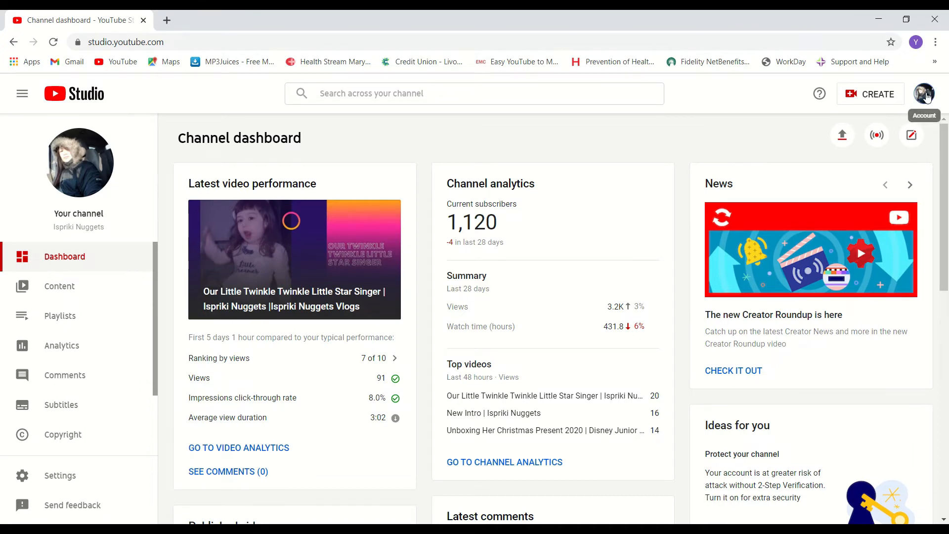
# View the channel's public page, confirming no subscriber count is shown
pyautogui.click(924, 93)
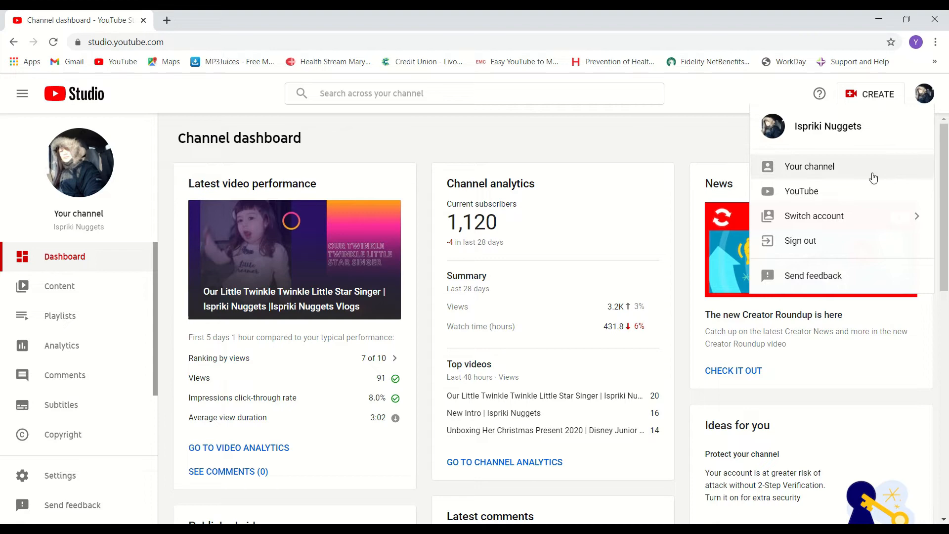
pyautogui.click(810, 166)
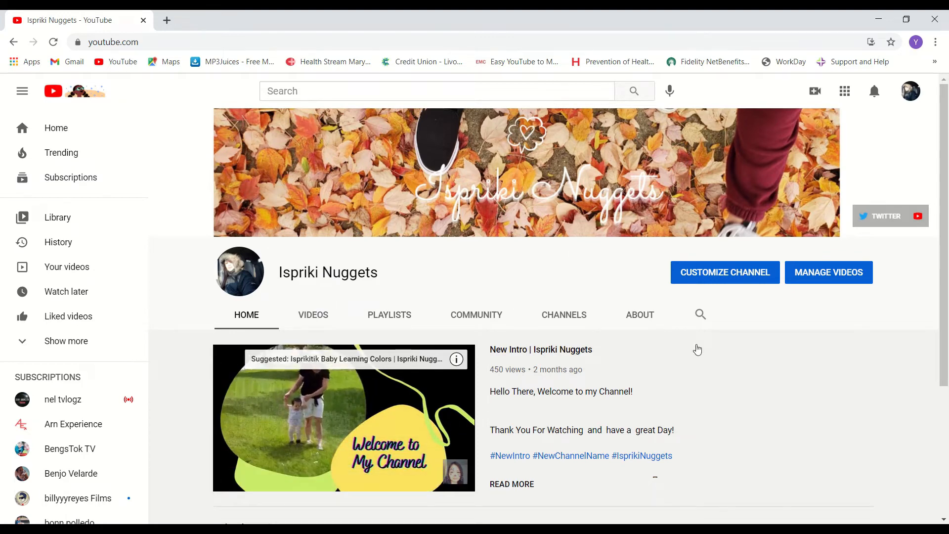
pyautogui.scroll(-3)
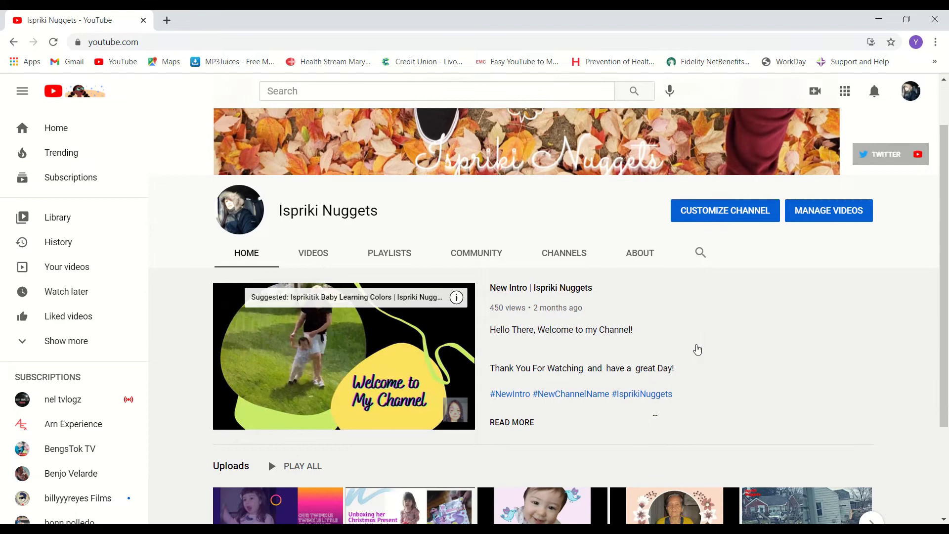
pyautogui.scroll(-3)
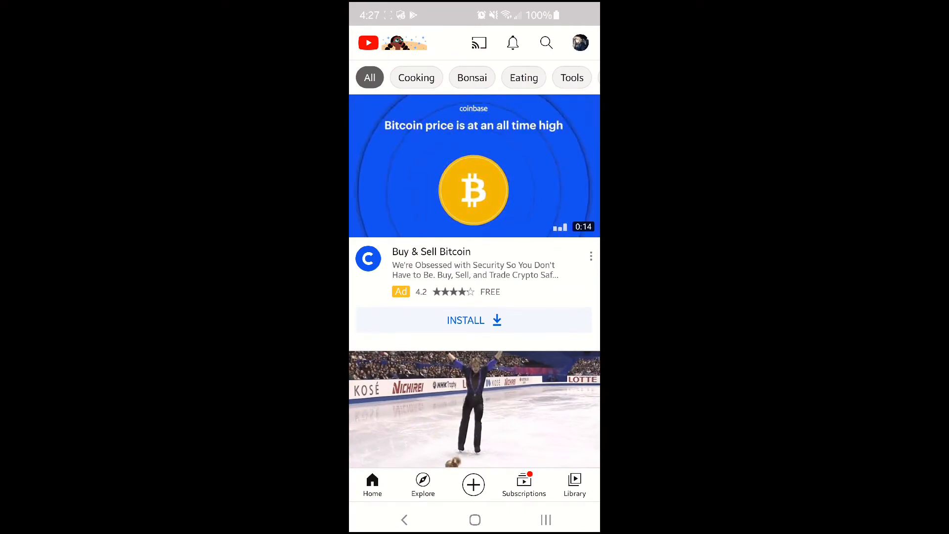
# Open the Account panel from the profile picture in the YouTube app
pyautogui.click(580, 43)
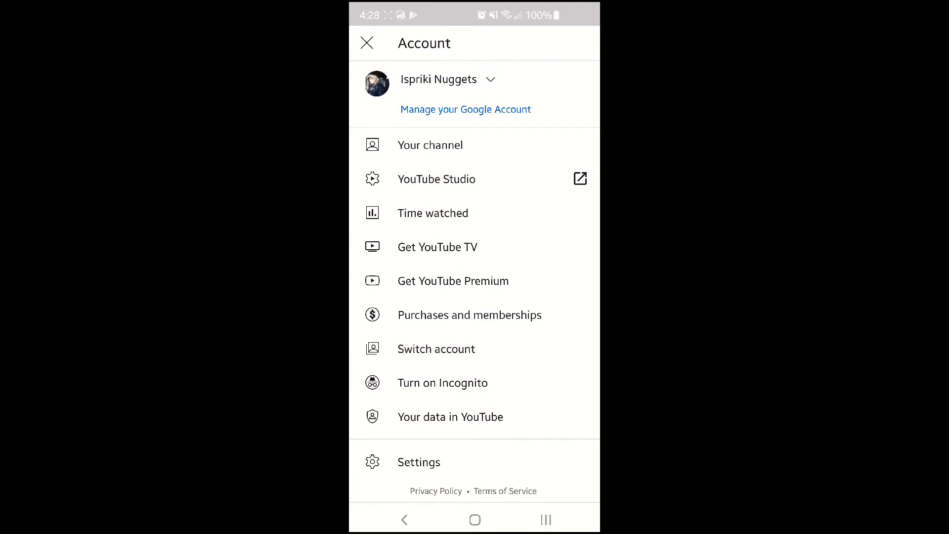
pyautogui.click(430, 144)
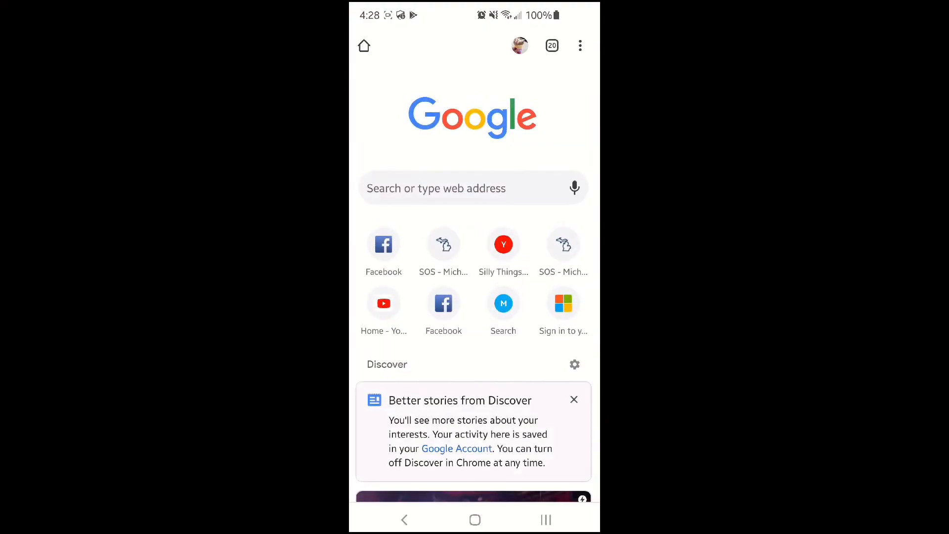
# Load YouTube Studio in Chrome via youtube.com and request the desktop site
pyautogui.write('youtu')
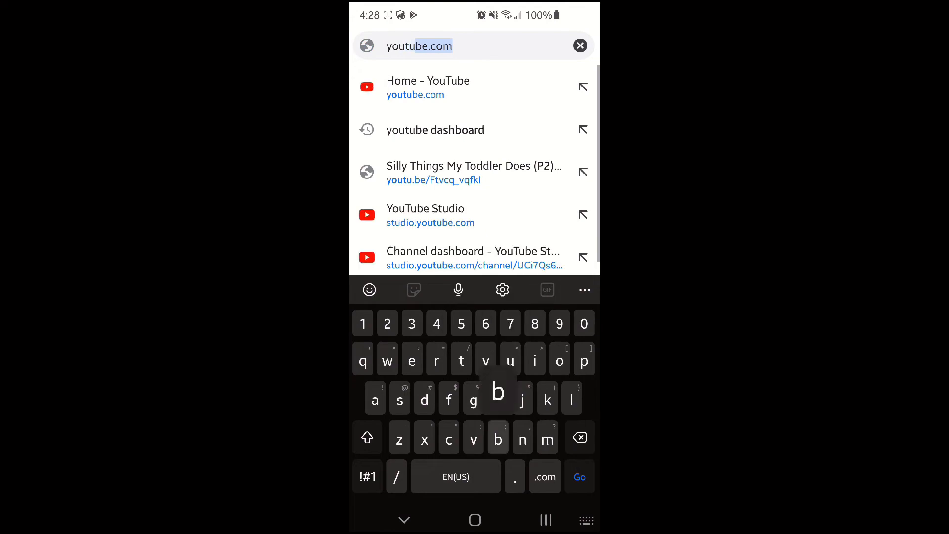
pyautogui.click(435, 128)
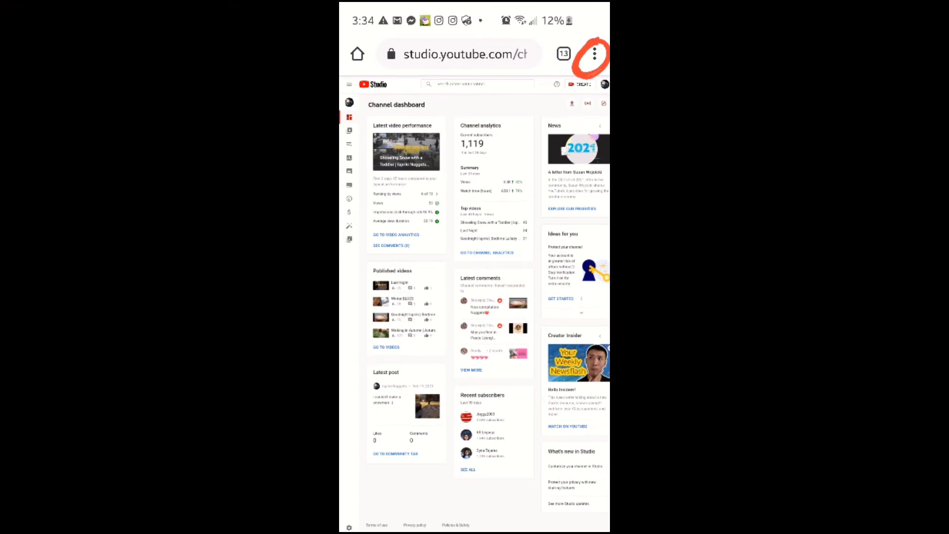
pyautogui.click(594, 54)
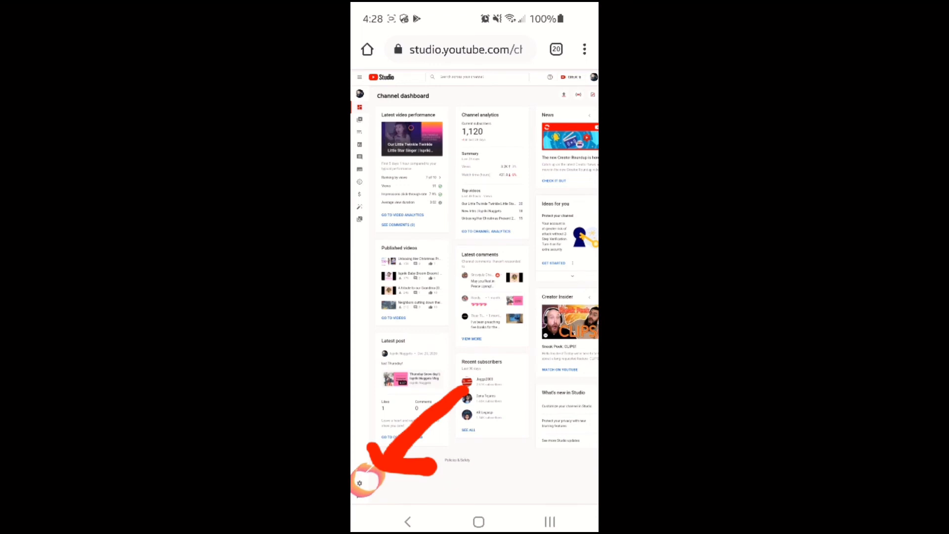
# In Studio Advanced settings on the phone, uncheck the subscriber count display and save
pyautogui.click(360, 482)
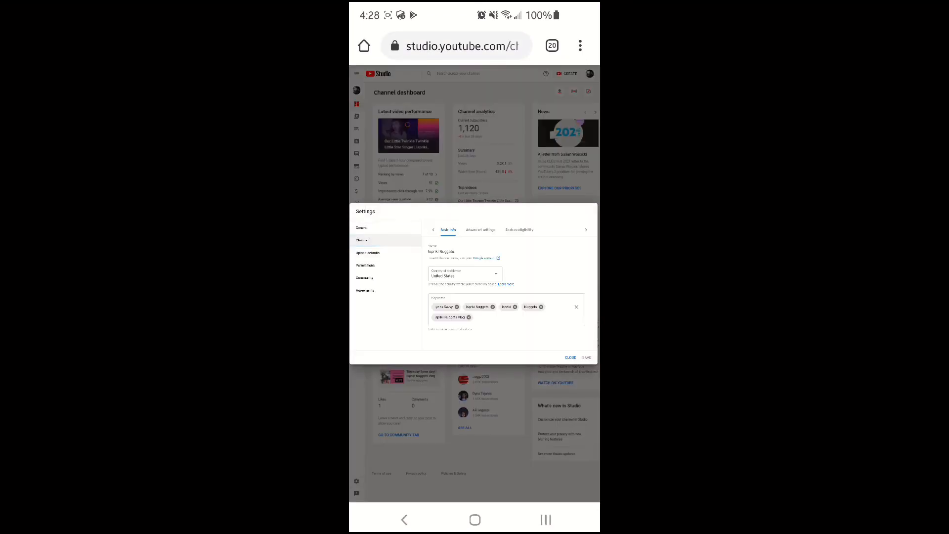
pyautogui.click(481, 229)
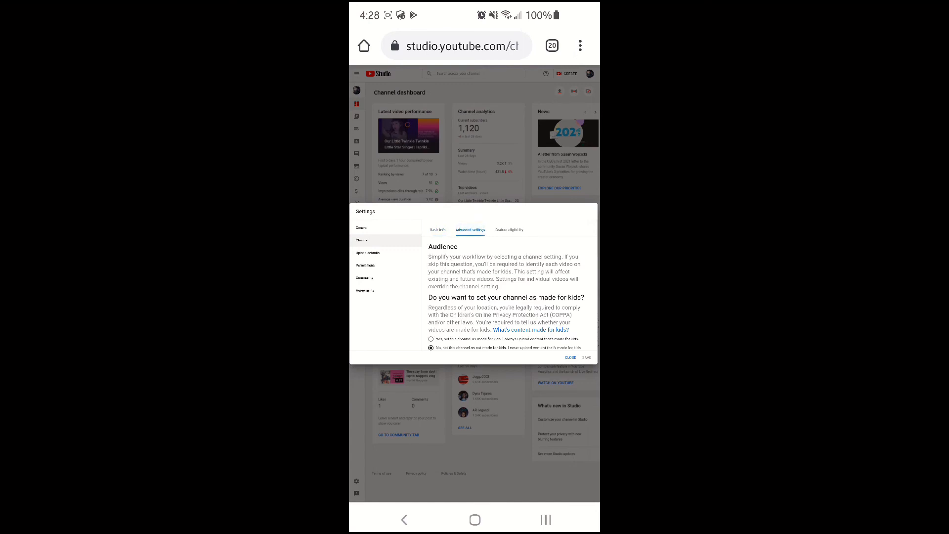
pyautogui.scroll(-3)
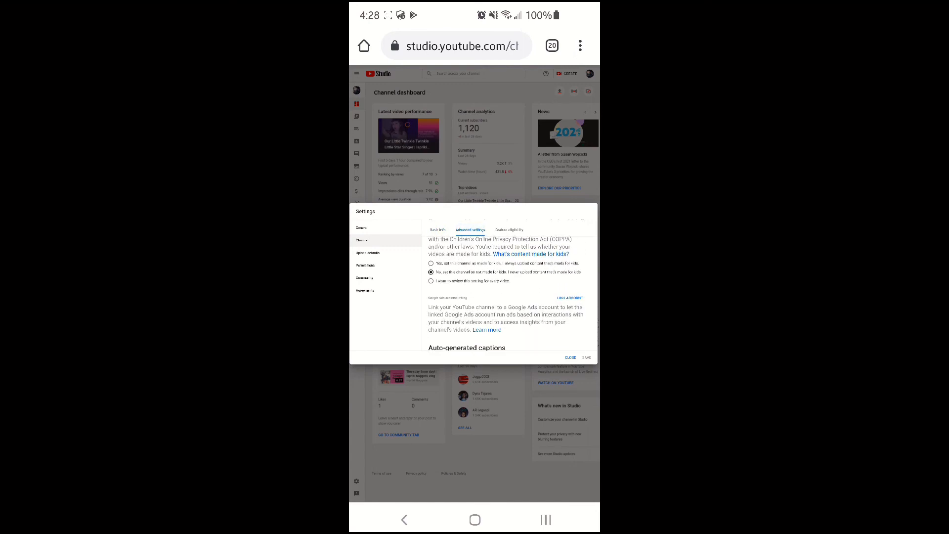
pyautogui.scroll(-3)
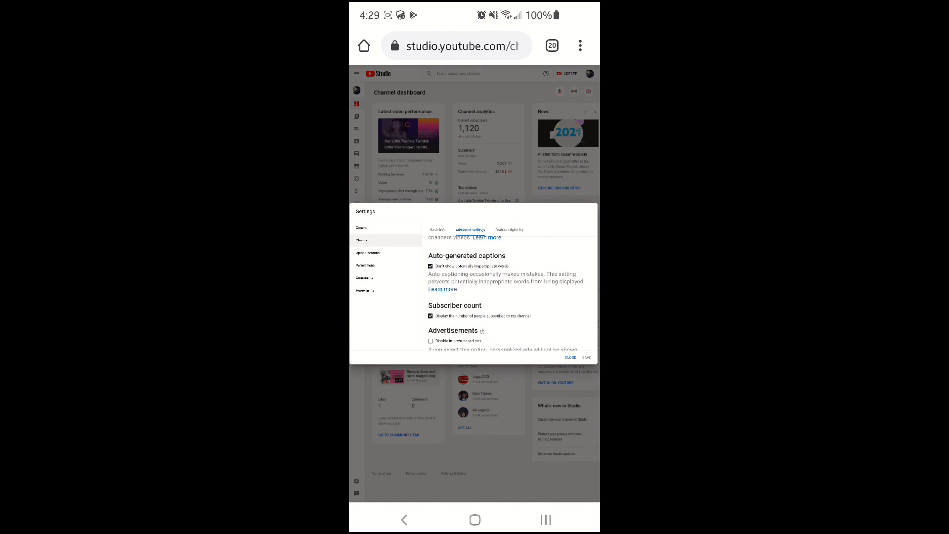
pyautogui.scroll(-3)
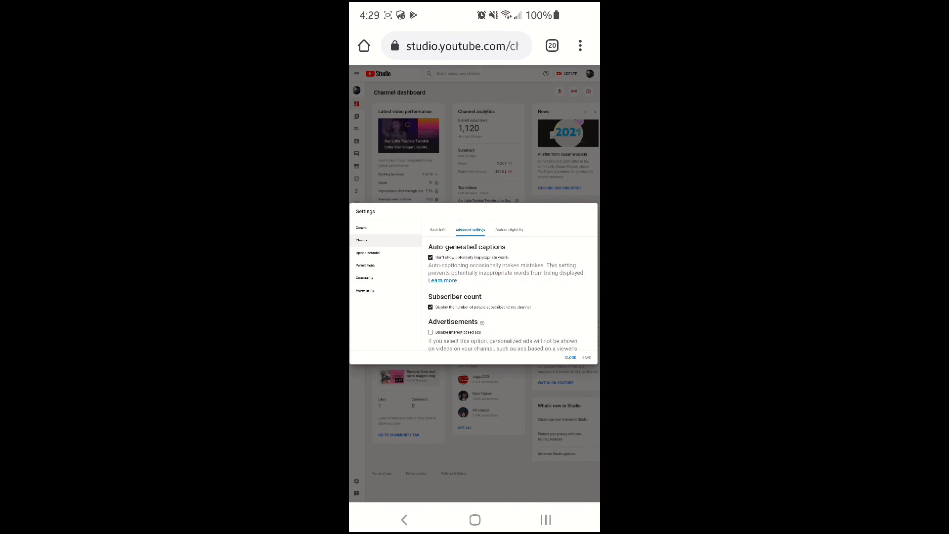
pyautogui.scroll(-3)
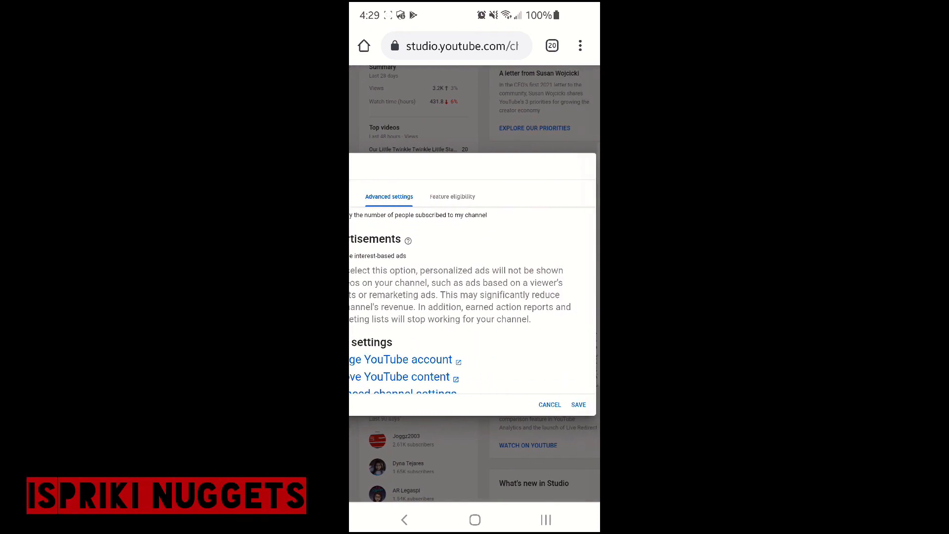
pyautogui.click(549, 405)
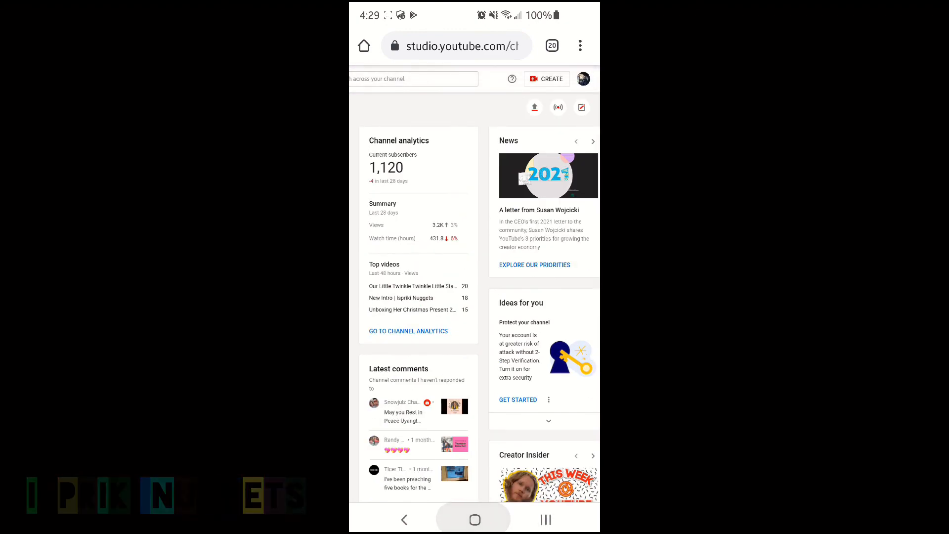
# Launch the YouTube app and go to Your channel, showing Ispriki Nuggets with no subscriber count
pyautogui.click(474, 519)
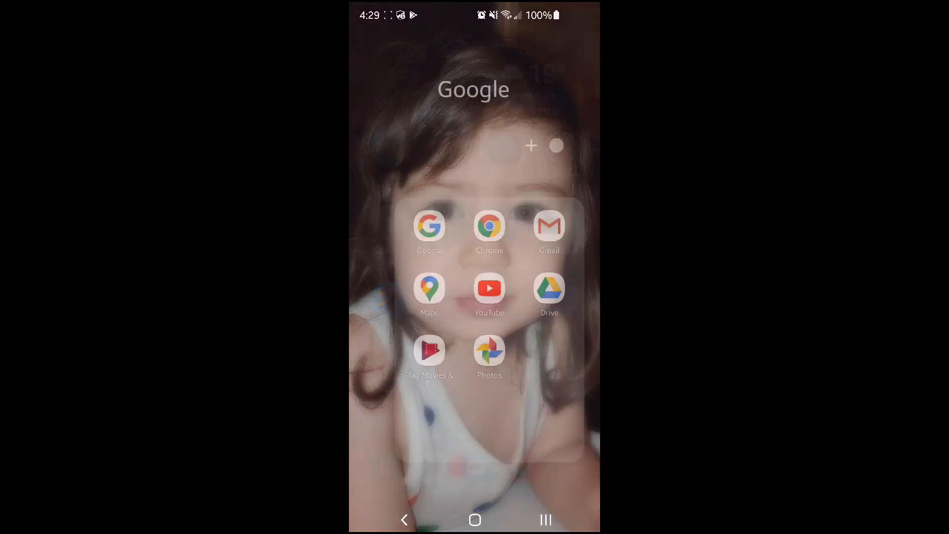
pyautogui.click(490, 288)
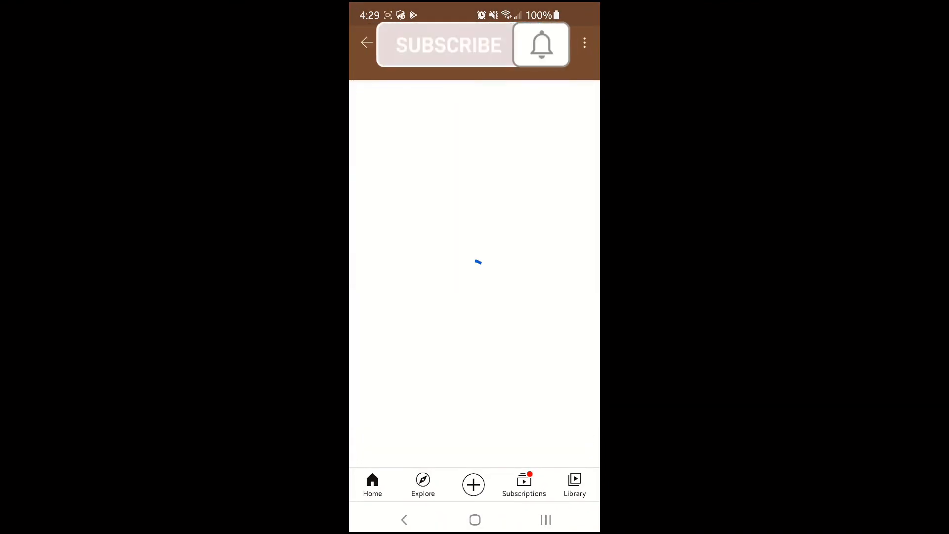
pyautogui.click(447, 45)
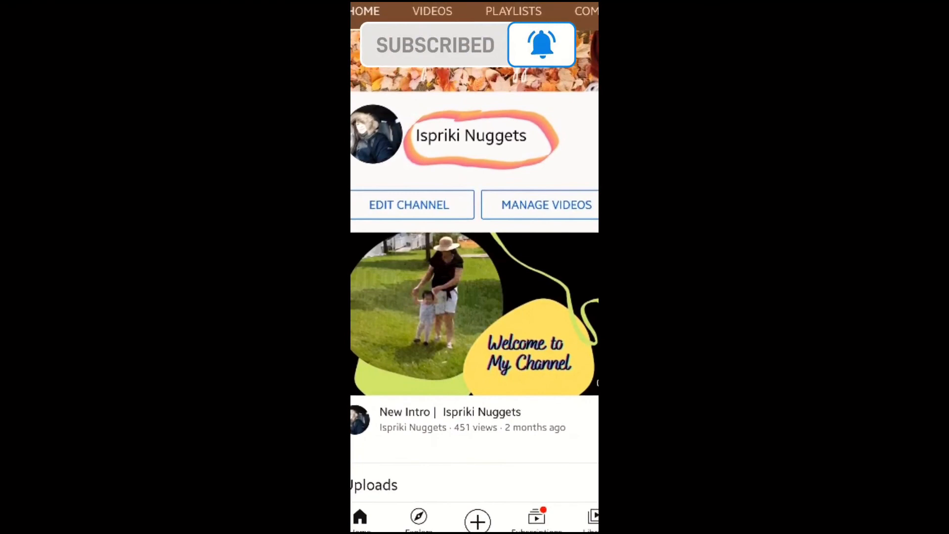
pyautogui.click(435, 45)
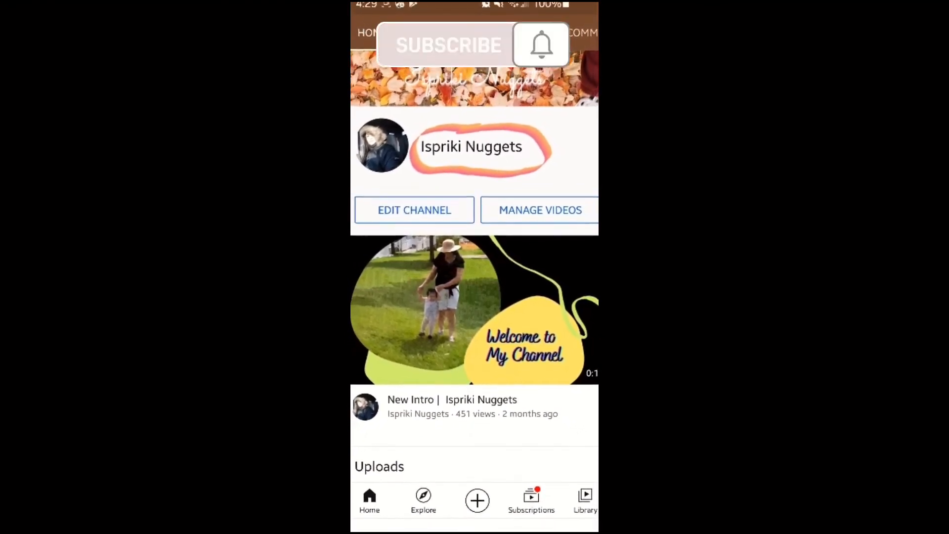